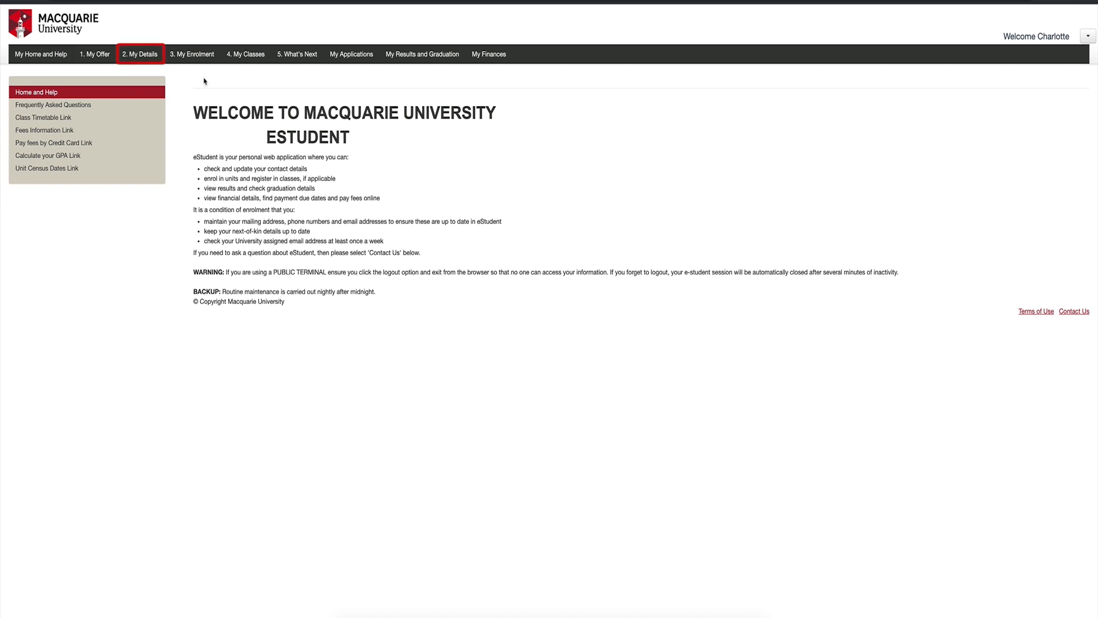
pyautogui.moveTo(150, 55)
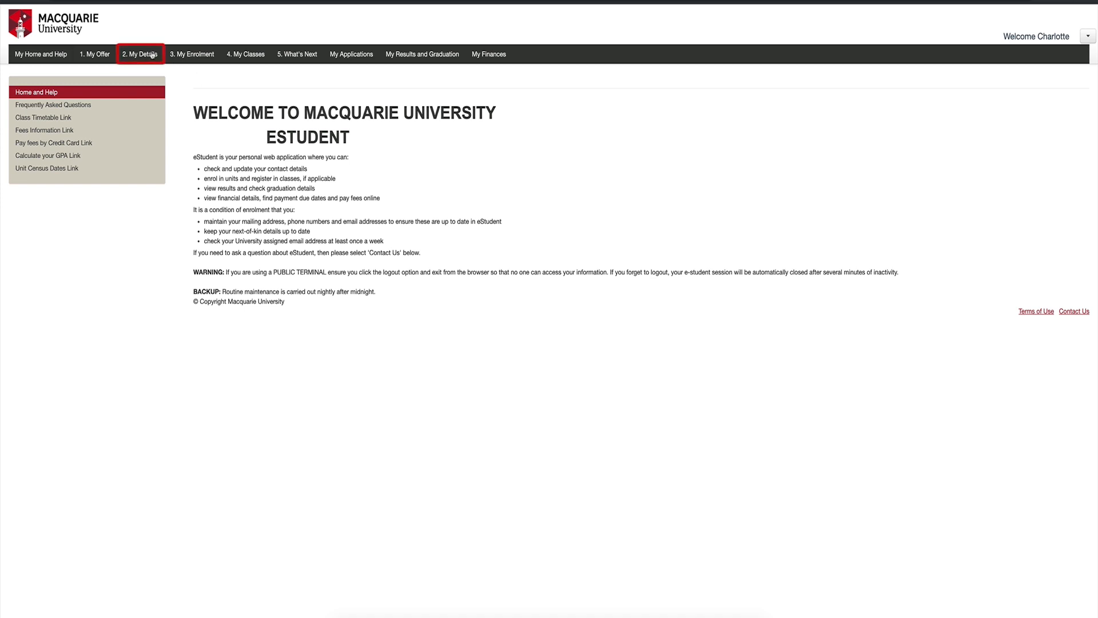
# Review Personal Details under My Details, then show the Contact Details page with recorded addresses
pyautogui.click(139, 54)
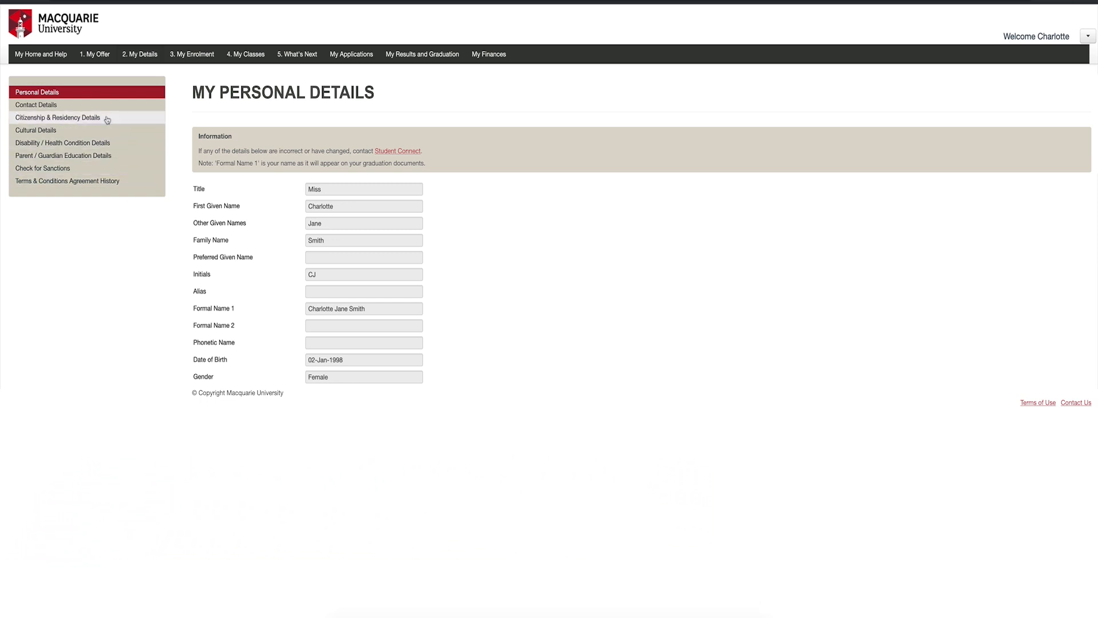
pyautogui.click(35, 104)
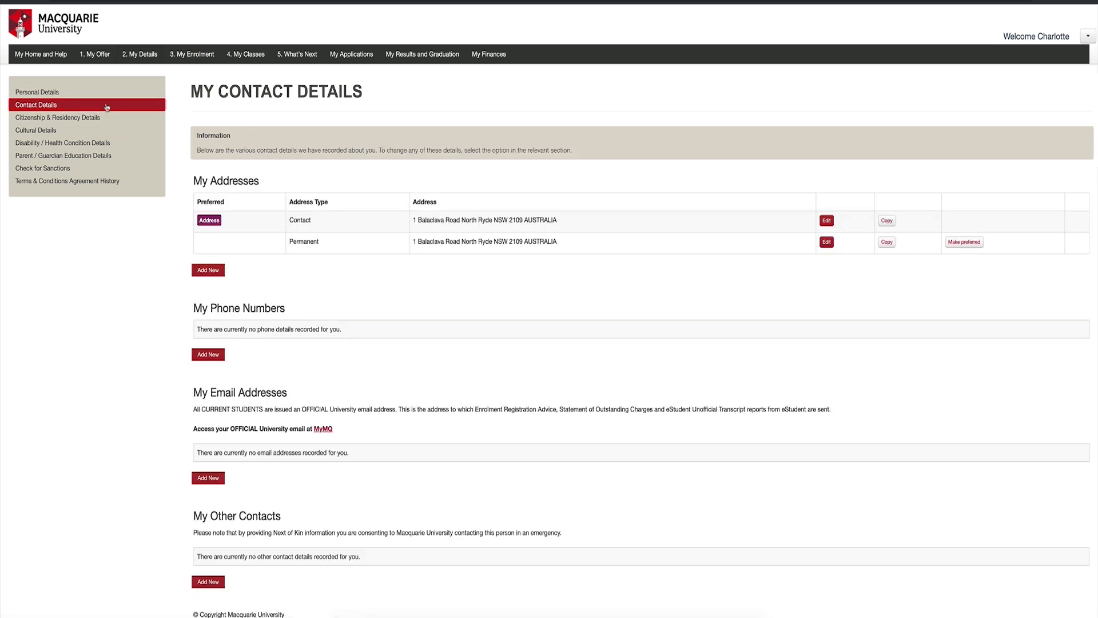